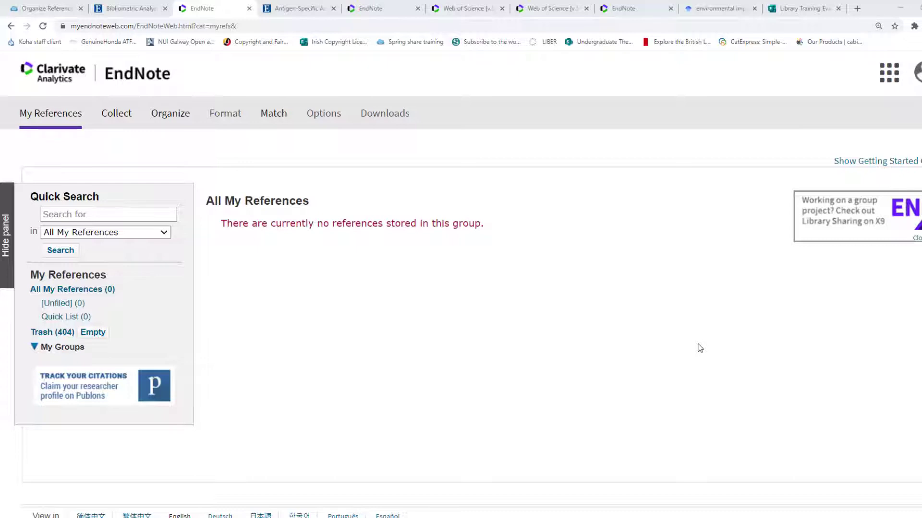
{"action": "mouse_move", "coordinate": [624, 255]}
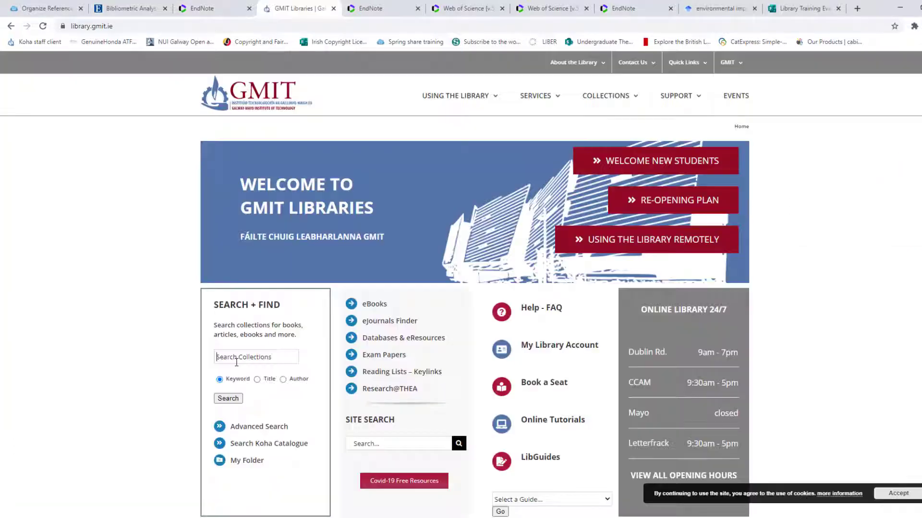
- Search the library collections by keyword for 'Antigen-Specific Adaptive I...'
{"action": "type", "text": "Antigen-Specific Adaptive I"}
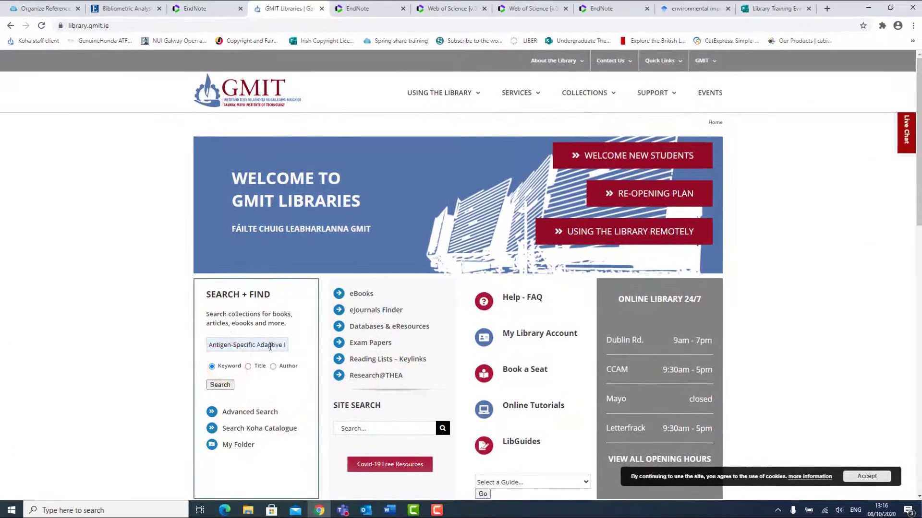
{"action": "left_click", "coordinate": [220, 384]}
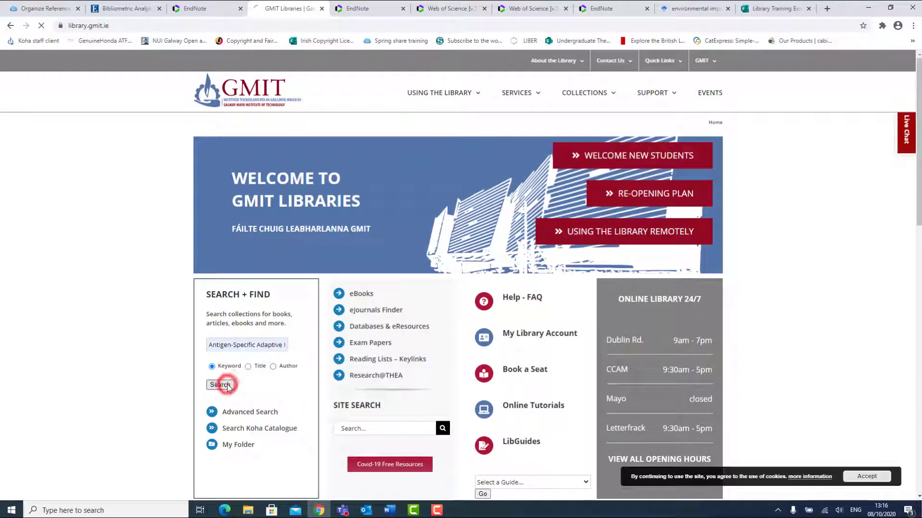
- Open the first result's detailed record for the SARS-CoV-2 adaptive immunity article and reach its Export tool
{"action": "left_click", "coordinate": [220, 385]}
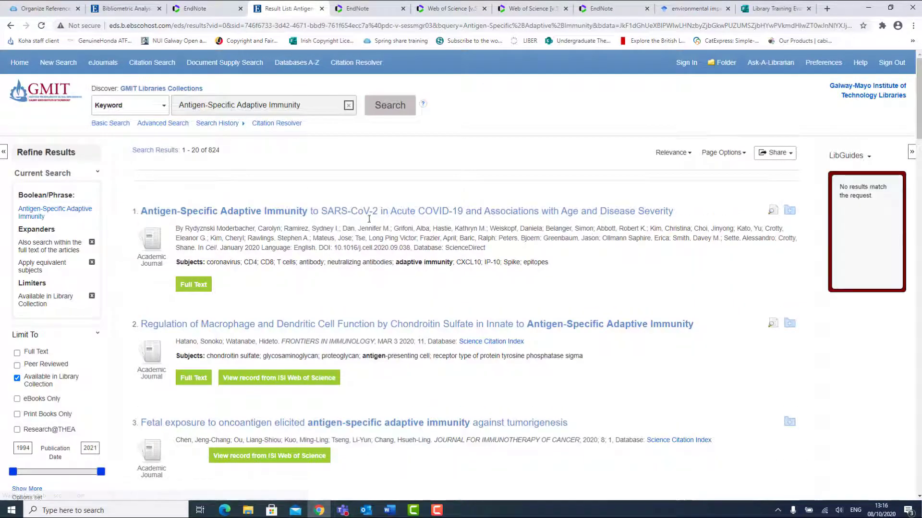
{"action": "mouse_move", "coordinate": [379, 217]}
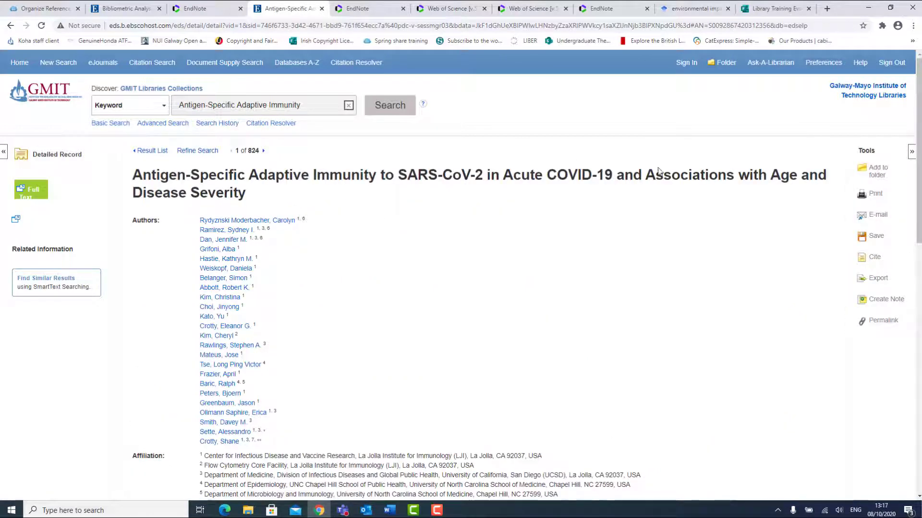
{"action": "scroll", "scroll_direction": "down", "scroll_amount": 3}
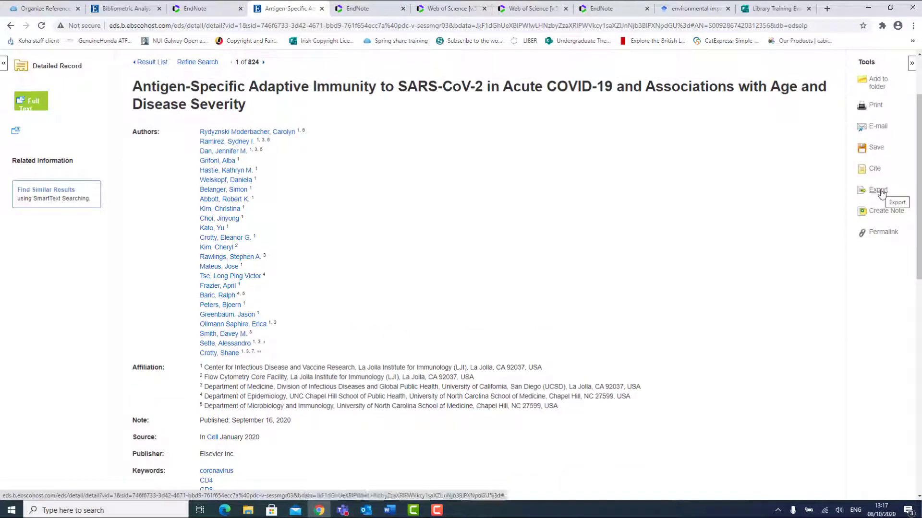
{"action": "left_click", "coordinate": [877, 190]}
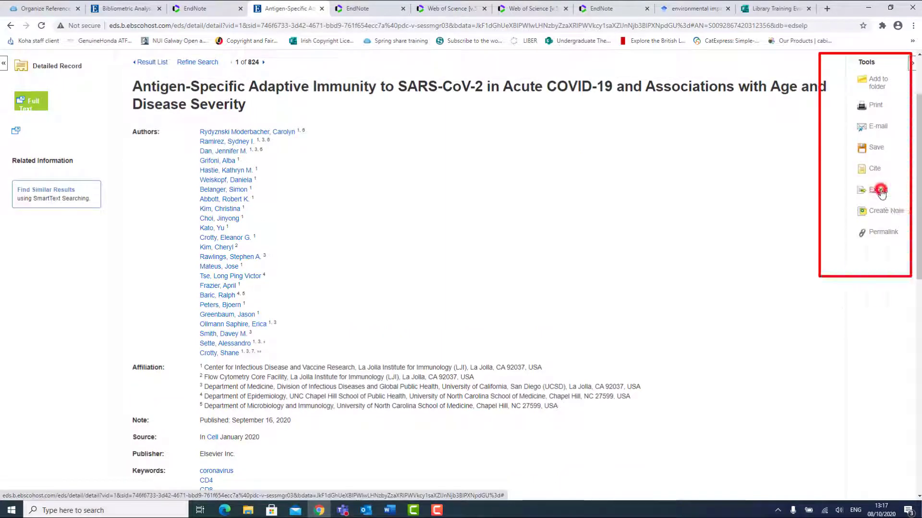
- Export the record via 'Direct Export to EndNote Web', importing 1 record
{"action": "left_click", "coordinate": [877, 190]}
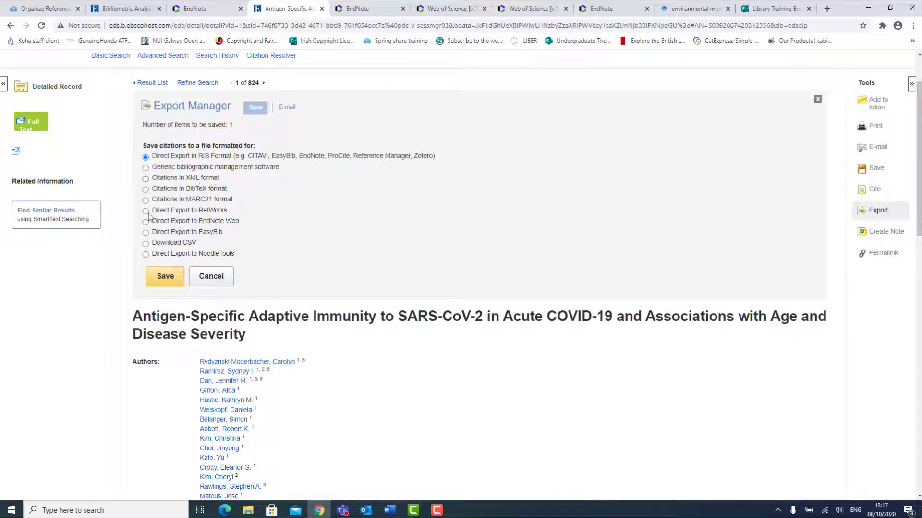
{"action": "left_click", "coordinate": [146, 221]}
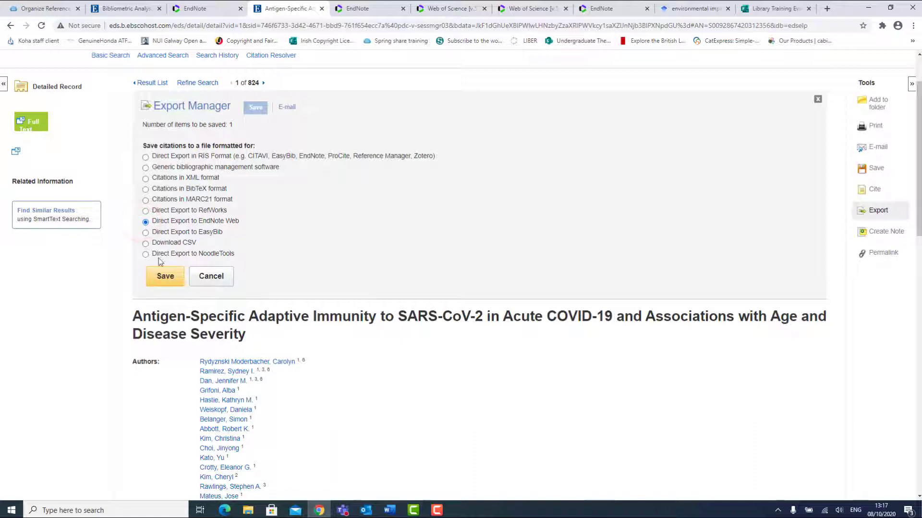
{"action": "left_click", "coordinate": [164, 276]}
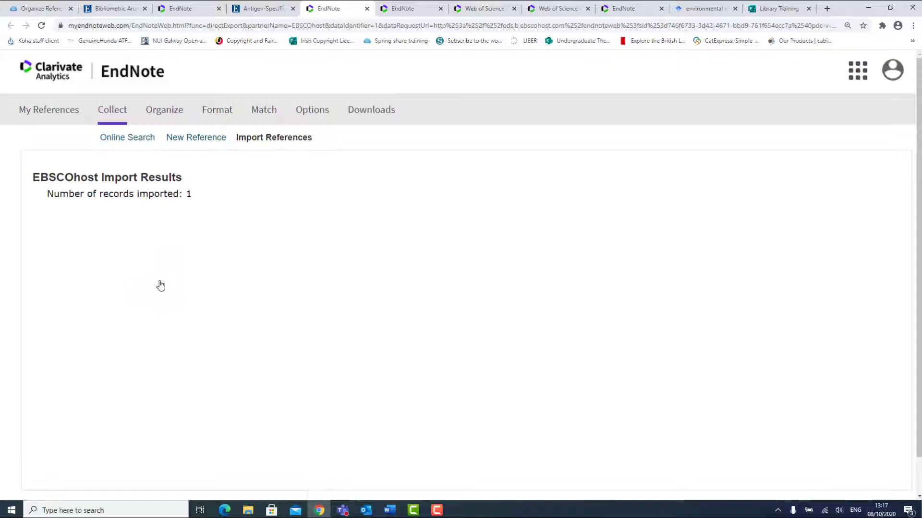
- Show My References and open the imported 2020 Rydzynski Moderbacher Cell article
{"action": "left_click", "coordinate": [49, 110]}
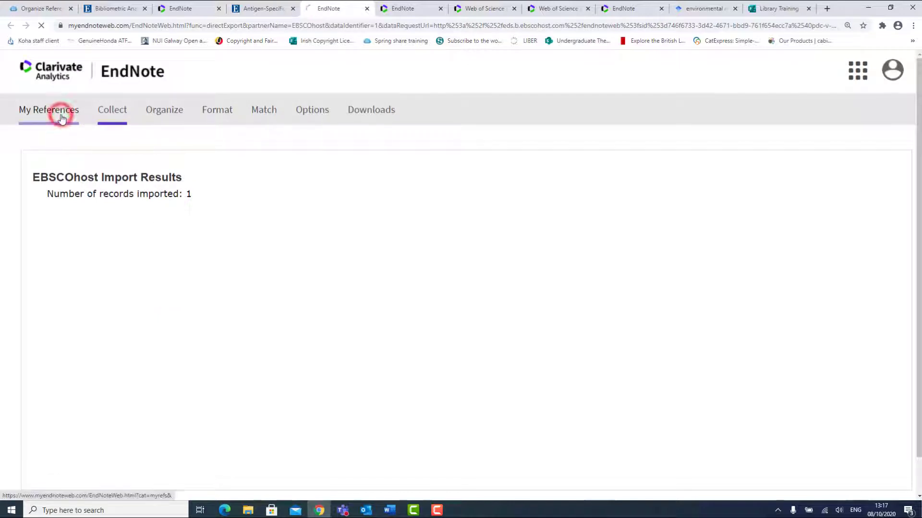
{"action": "left_click", "coordinate": [53, 111]}
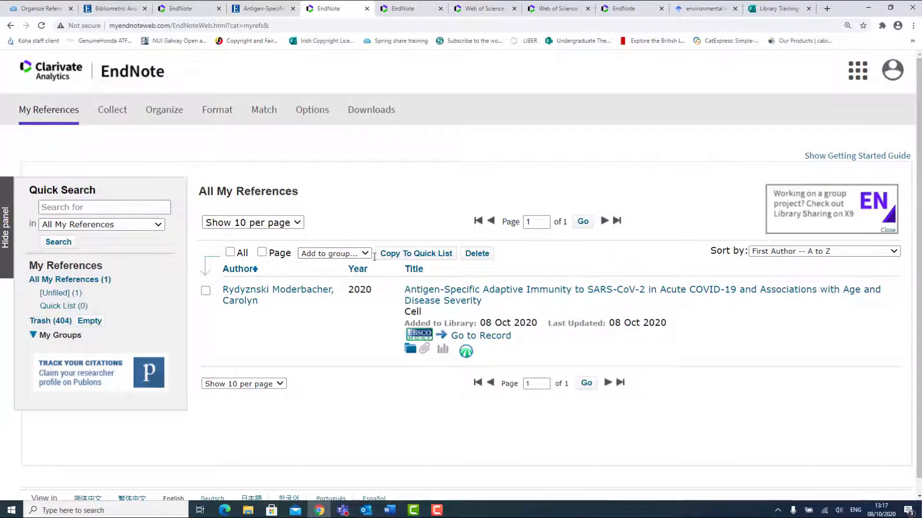
{"action": "left_click", "coordinate": [421, 292]}
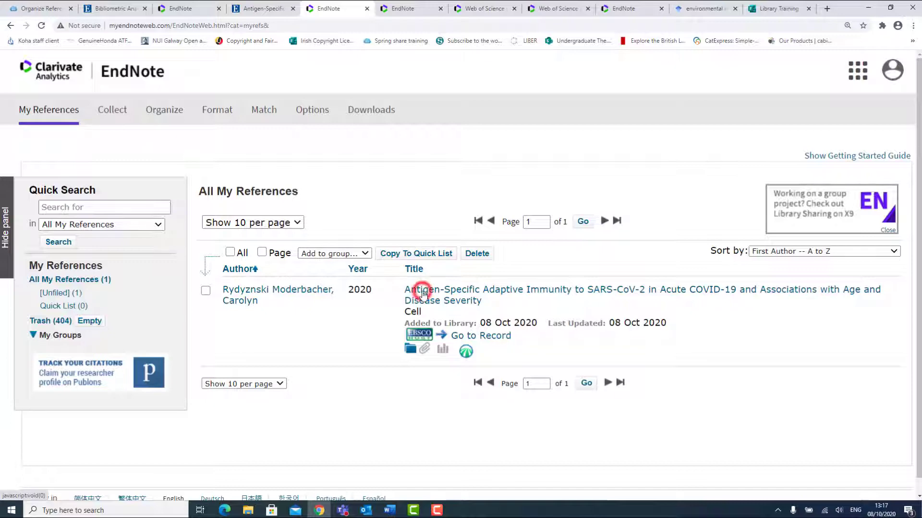
- Remove 'Inc.' from the Publisher field so it reads Elsevier
{"action": "left_click", "coordinate": [421, 289]}
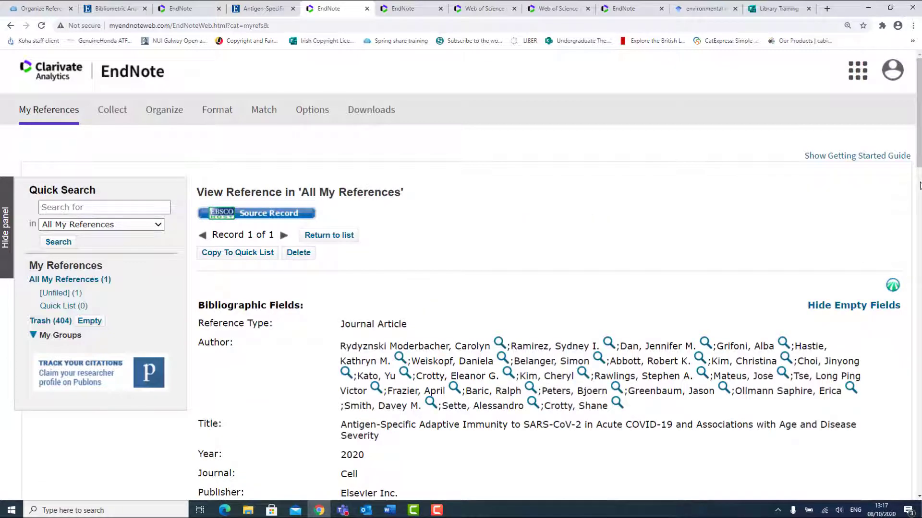
{"action": "scroll", "scroll_direction": "down", "scroll_amount": 3}
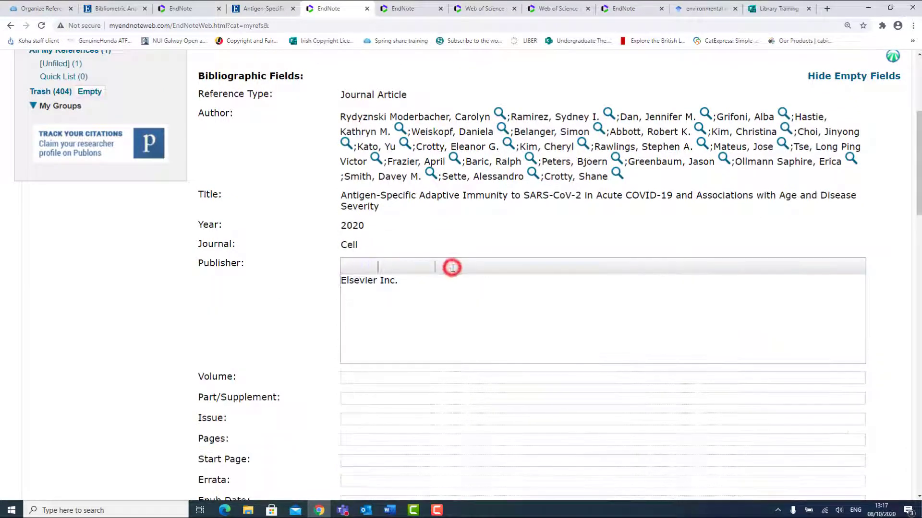
{"action": "double_click", "coordinate": [386, 283]}
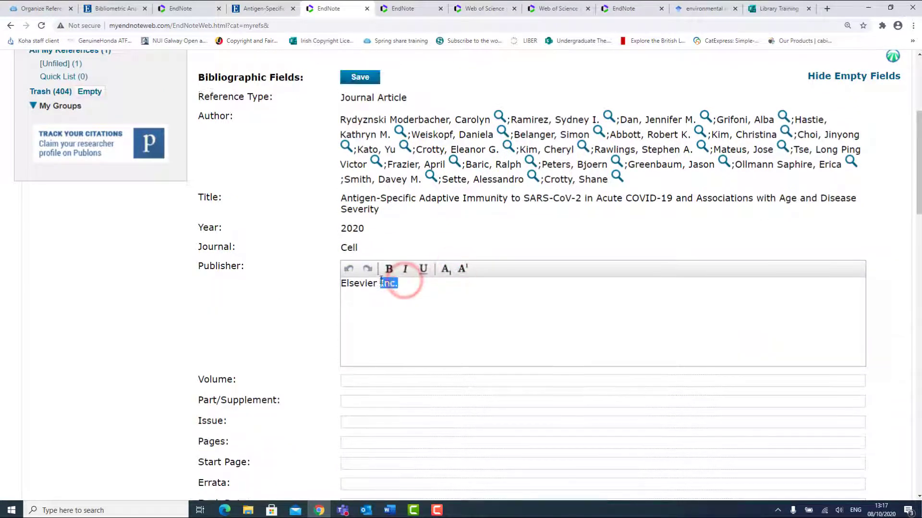
{"action": "key", "text": "Delete"}
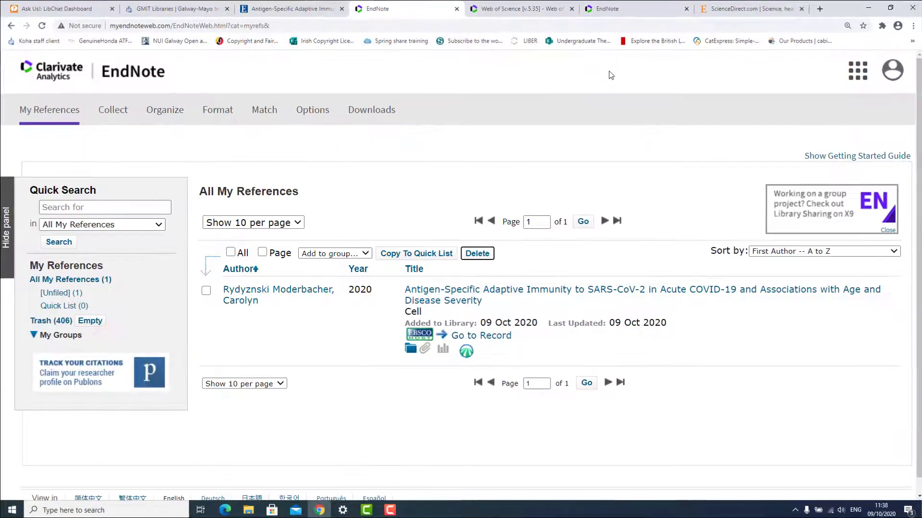
- Go to Web of Science from the Clarivate apps grid
{"action": "left_click", "coordinate": [857, 70]}
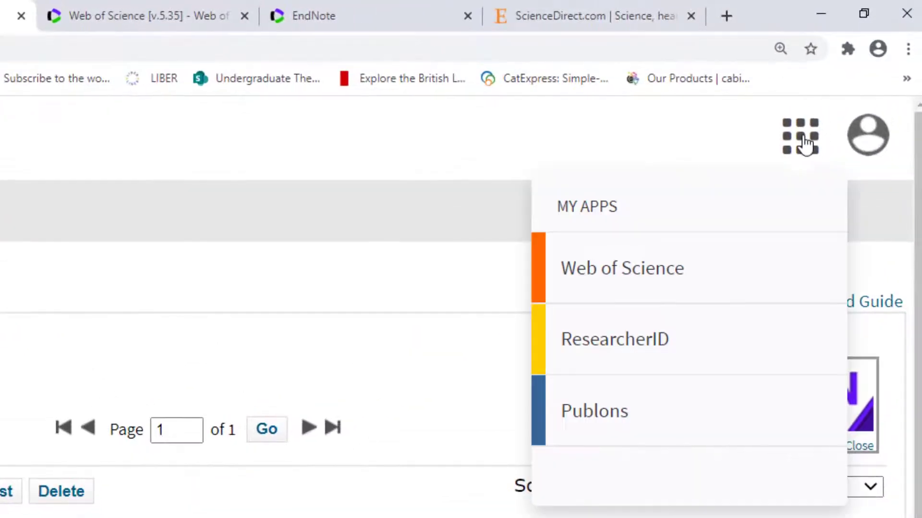
{"action": "mouse_move", "coordinate": [797, 271]}
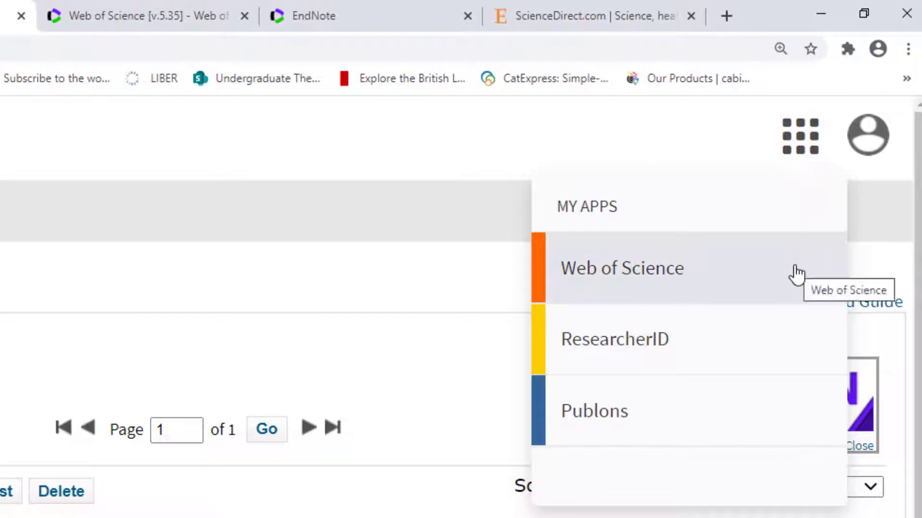
{"action": "left_click", "coordinate": [622, 267]}
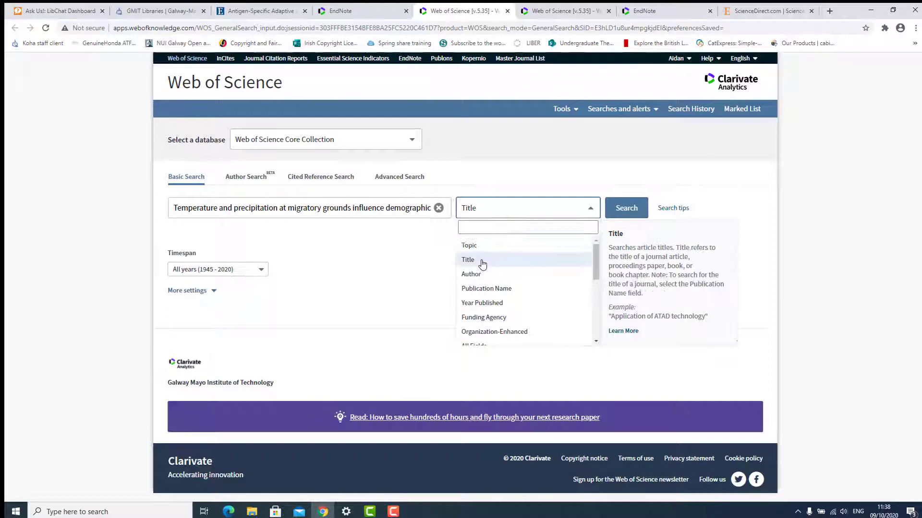
- Title-search the migratory grounds article, mark the single result and export it to EndNote Online
{"action": "left_click", "coordinate": [468, 260]}
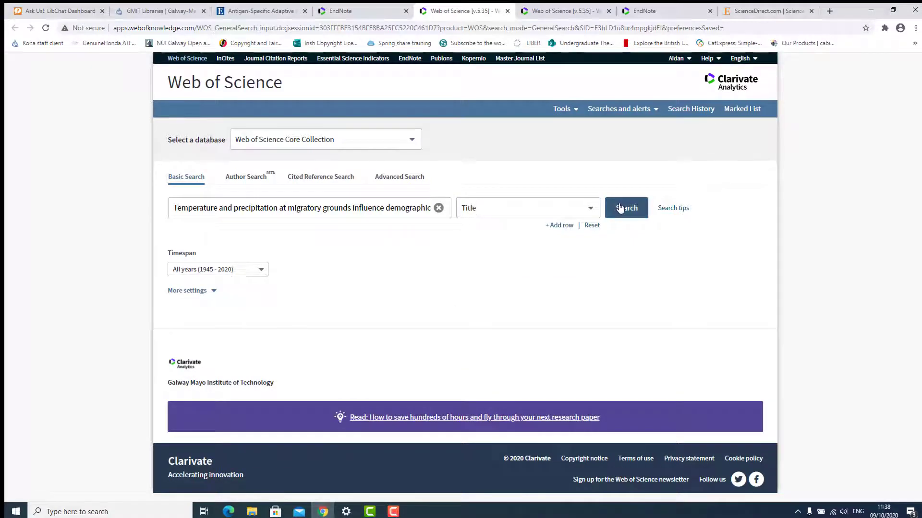
{"action": "left_click", "coordinate": [626, 208]}
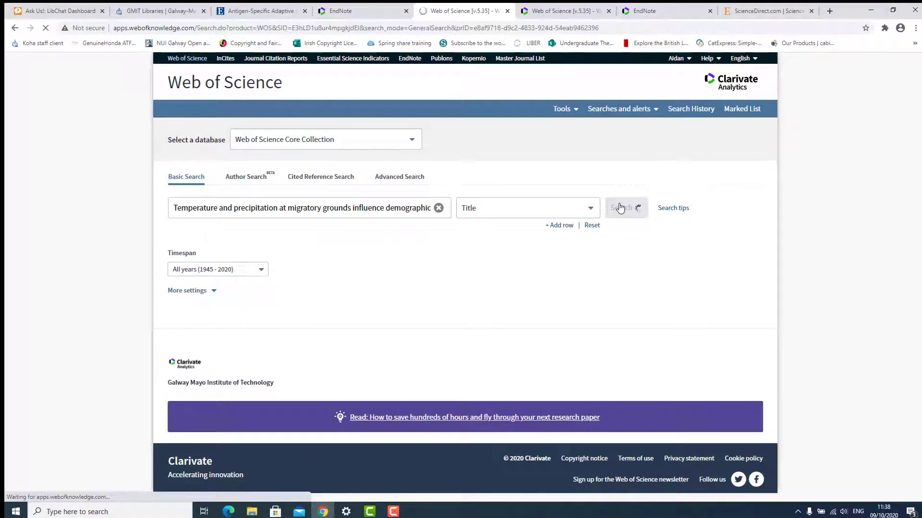
{"action": "left_click", "coordinate": [622, 208]}
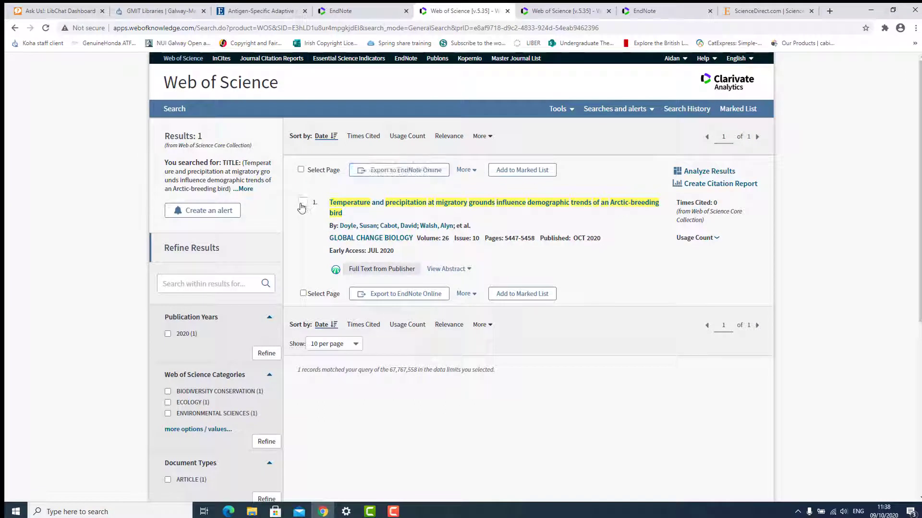
{"action": "left_click", "coordinate": [302, 202]}
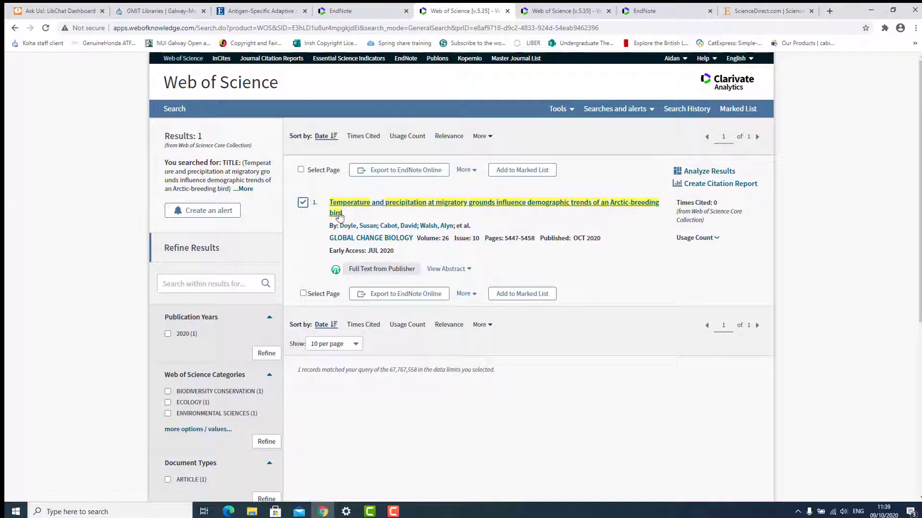
{"action": "mouse_move", "coordinate": [400, 170]}
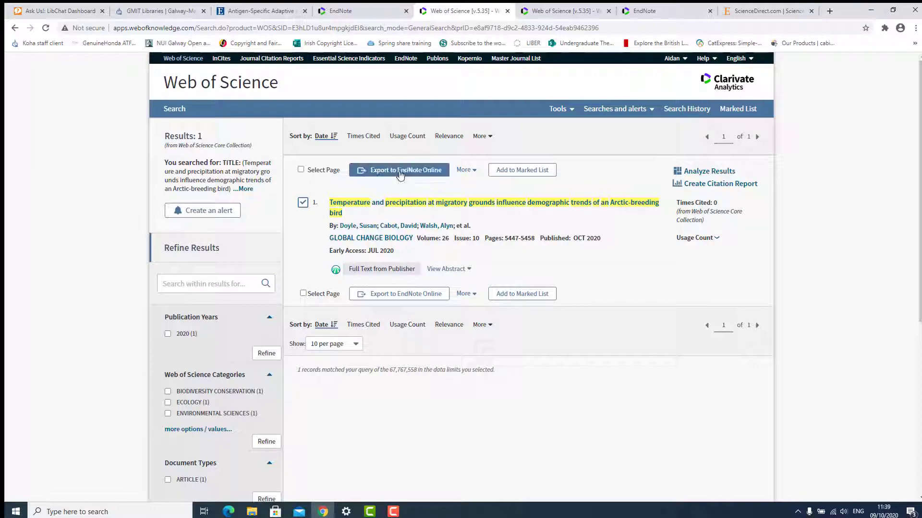
{"action": "left_click", "coordinate": [398, 170]}
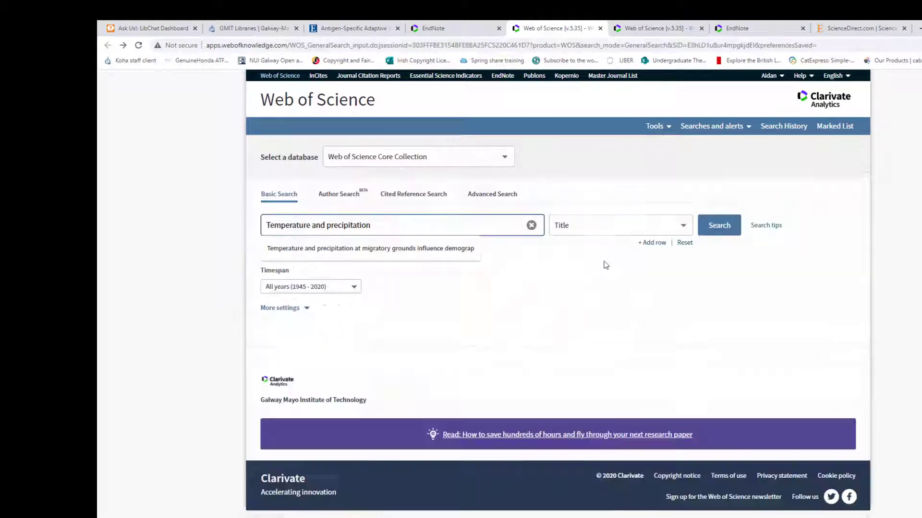
- In the ScienceDirect Smith chemistry results, tick the cardiac mutations article and reach its export options
{"action": "left_click", "coordinate": [862, 28]}
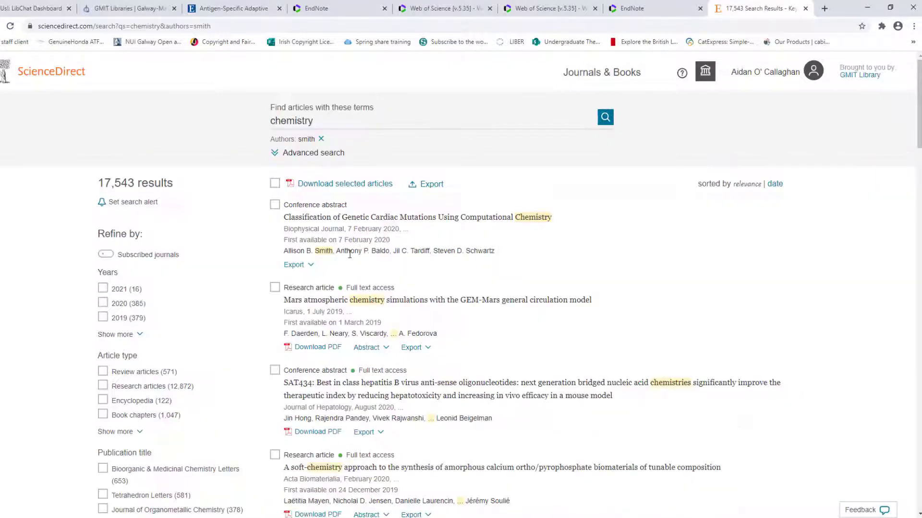
{"action": "mouse_move", "coordinate": [275, 205]}
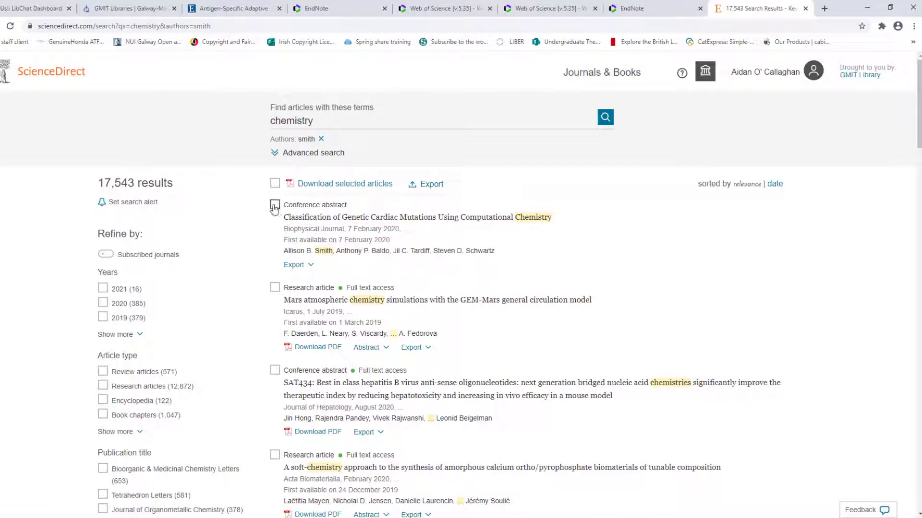
{"action": "left_click", "coordinate": [274, 206]}
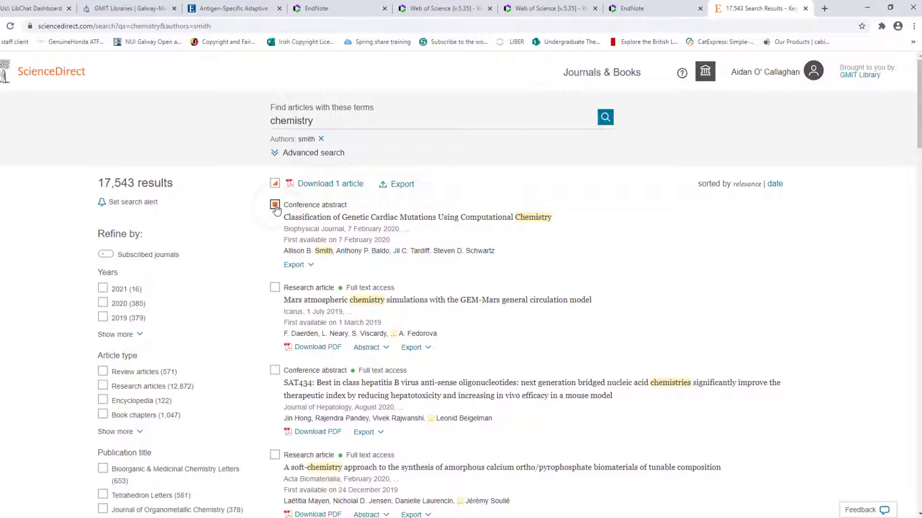
{"action": "scroll", "scroll_direction": "down", "scroll_amount": 3}
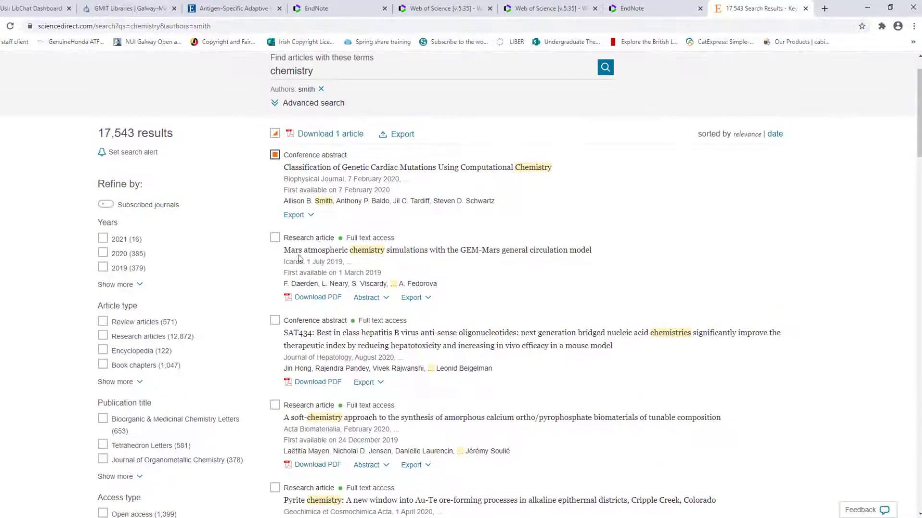
{"action": "mouse_move", "coordinate": [400, 135]}
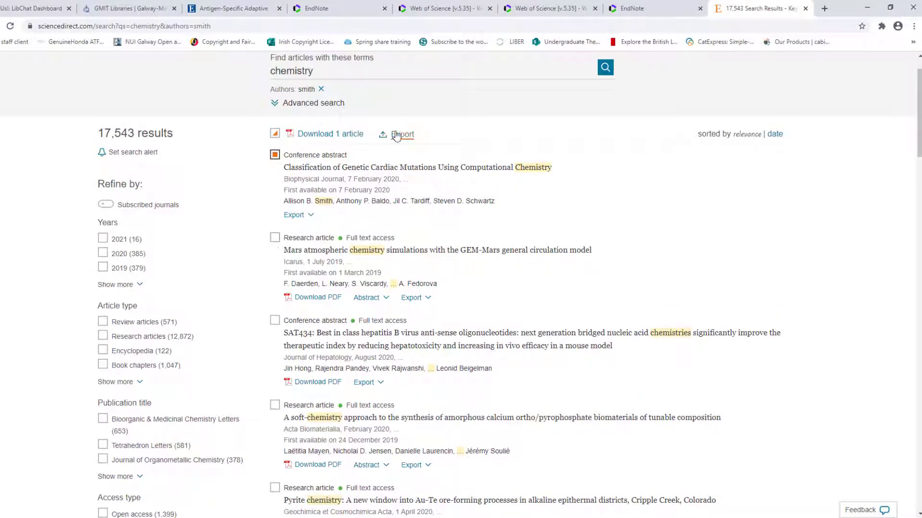
{"action": "left_click", "coordinate": [402, 134]}
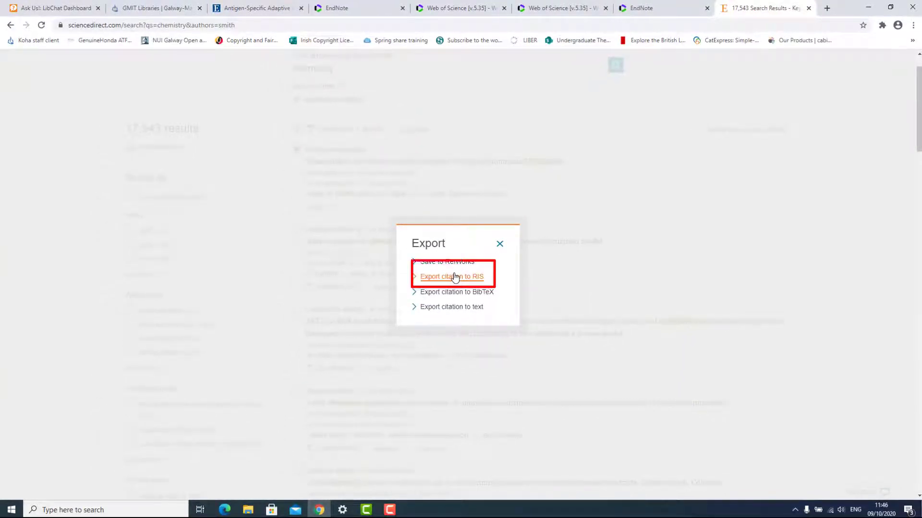
- Export the citation as RIS, sign in to EndNote as 'aidan' and confirm one reference exported
{"action": "left_click", "coordinate": [452, 276]}
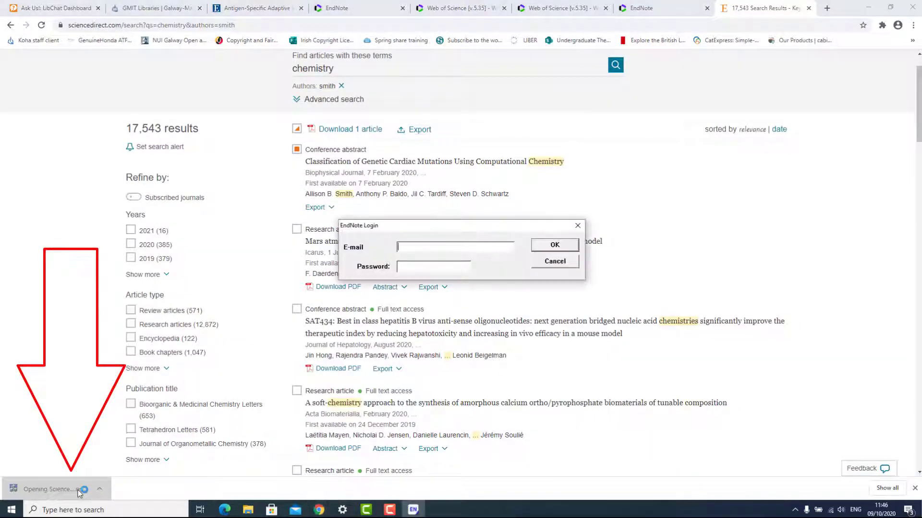
{"action": "type", "text": "aidan"}
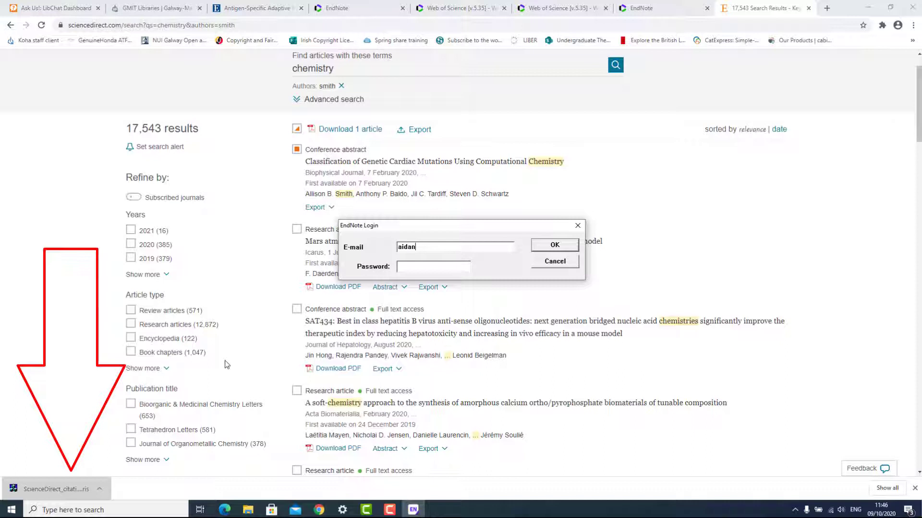
{"action": "left_click", "coordinate": [544, 245]}
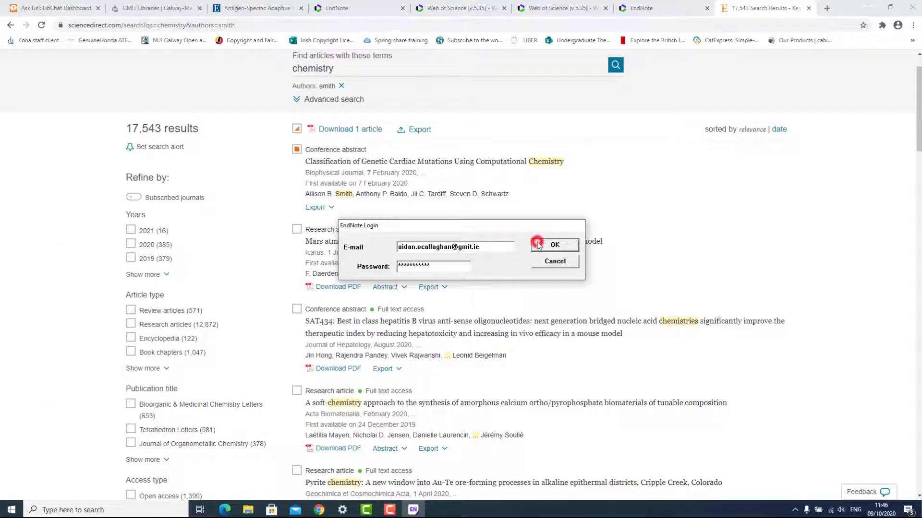
{"action": "left_click", "coordinate": [554, 244]}
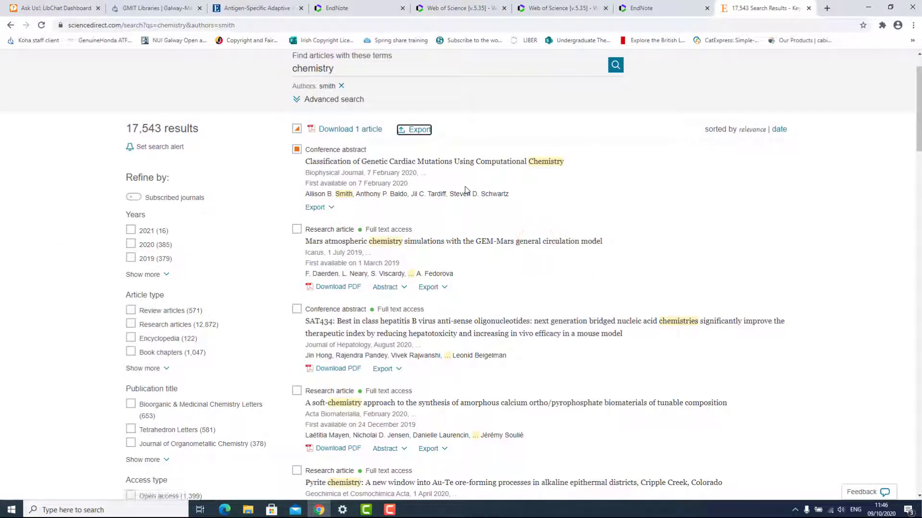
{"action": "left_click", "coordinate": [414, 130]}
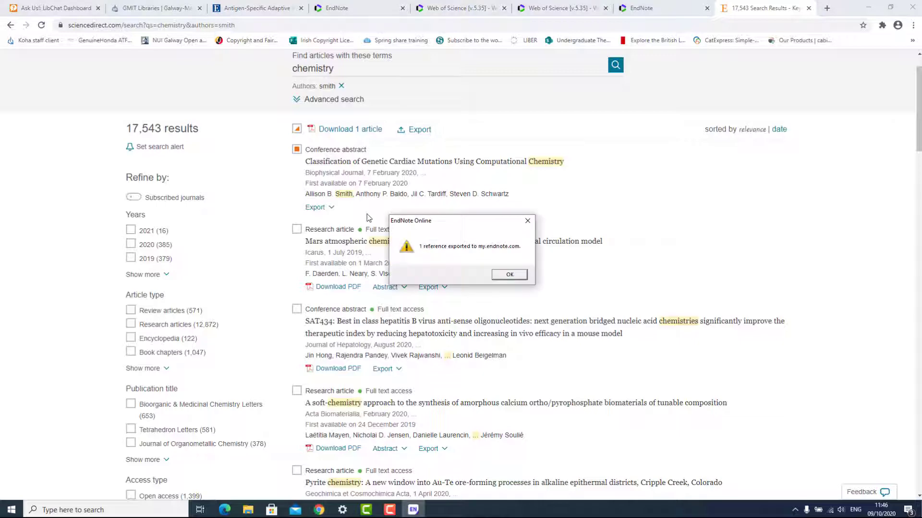
{"action": "left_click", "coordinate": [509, 274]}
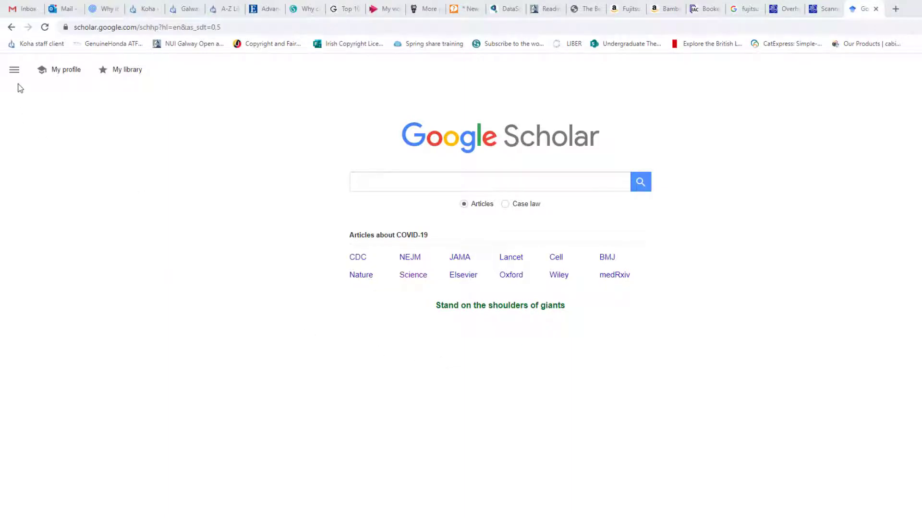
- In Scholar Settings, set Bibliography manager to show RefMan import links and save
{"action": "left_click", "coordinate": [14, 70]}
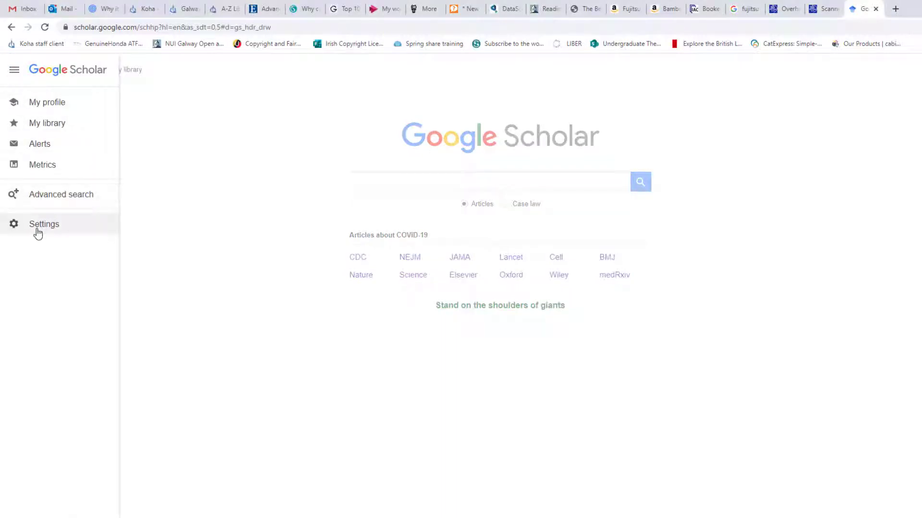
{"action": "left_click", "coordinate": [44, 224]}
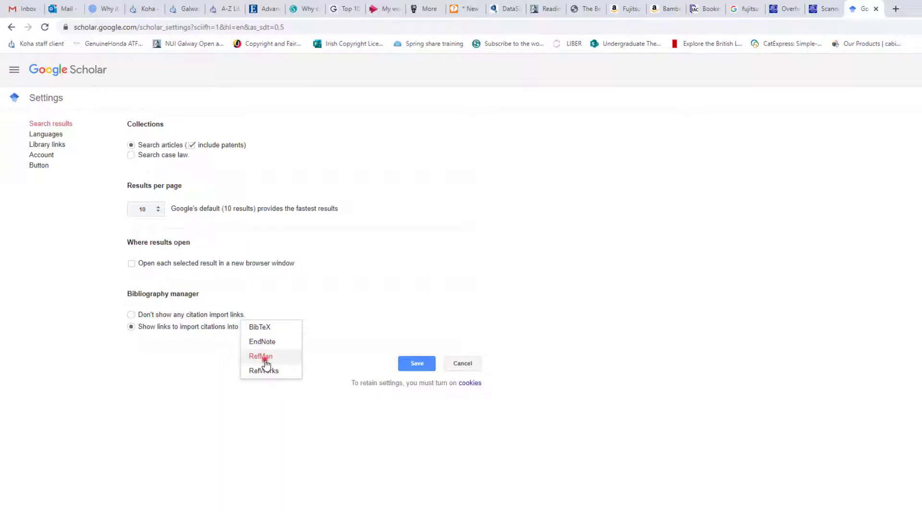
{"action": "left_click", "coordinate": [260, 356]}
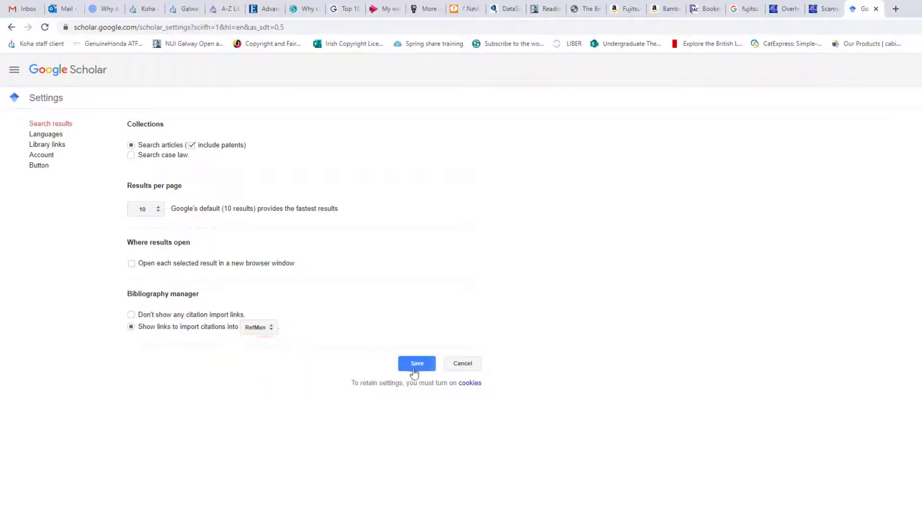
{"action": "left_click", "coordinate": [416, 364]}
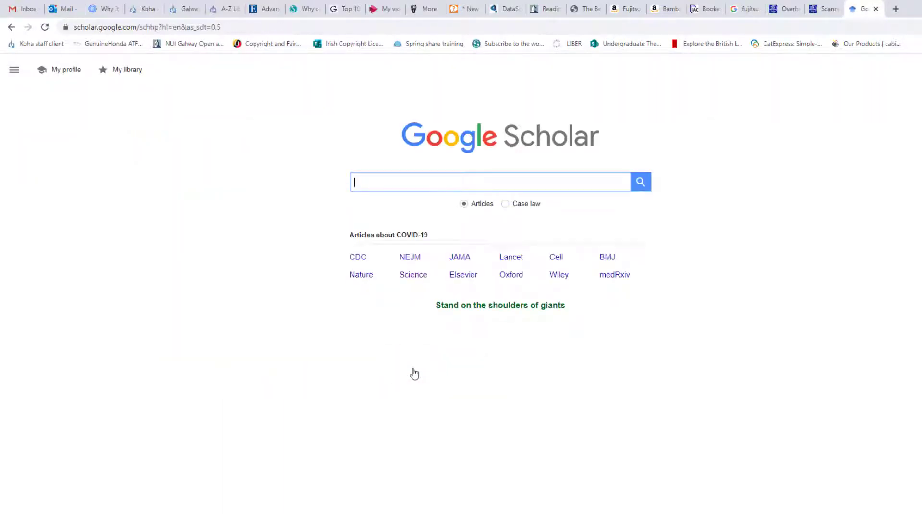
- Search Google Scholar for 'environmental impacts of dams' and import the Iran dams result into RefMan
{"action": "type", "text": "a"}
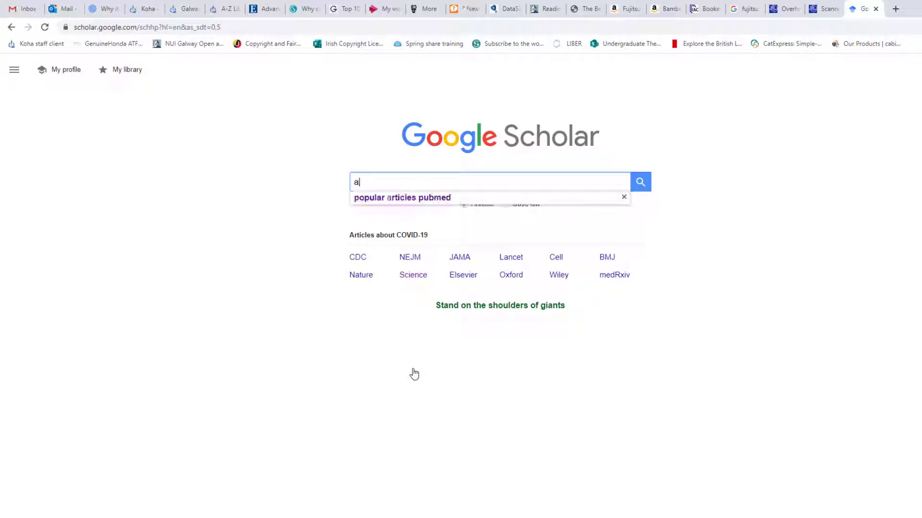
{"action": "type", "text": "environmental impacts of dams"}
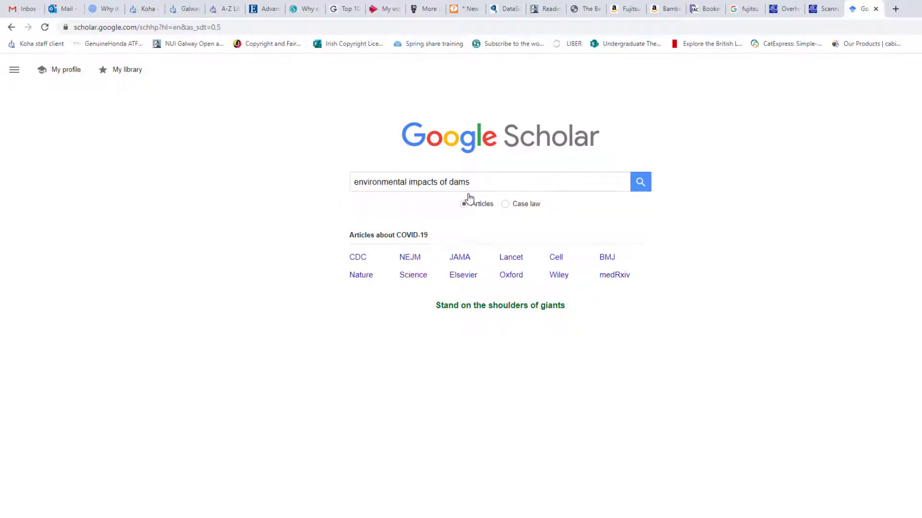
{"action": "left_click", "coordinate": [640, 182]}
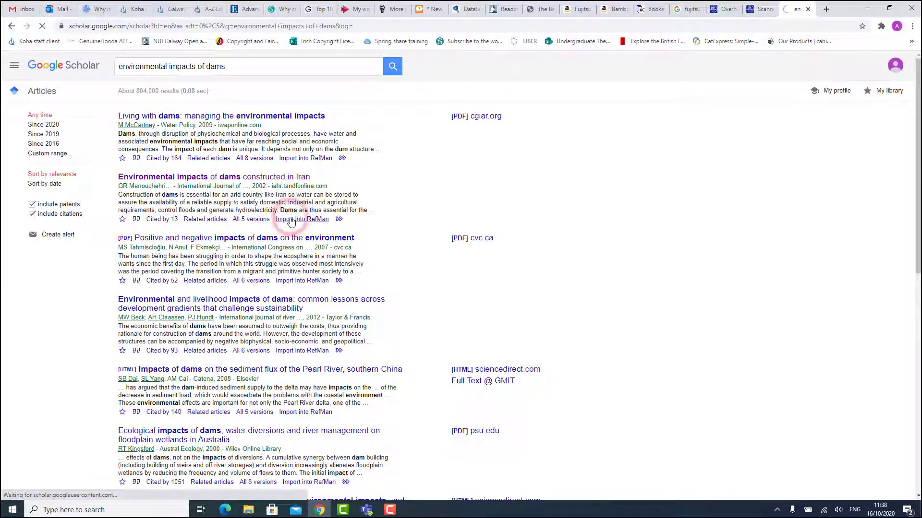
{"action": "left_click", "coordinate": [301, 219]}
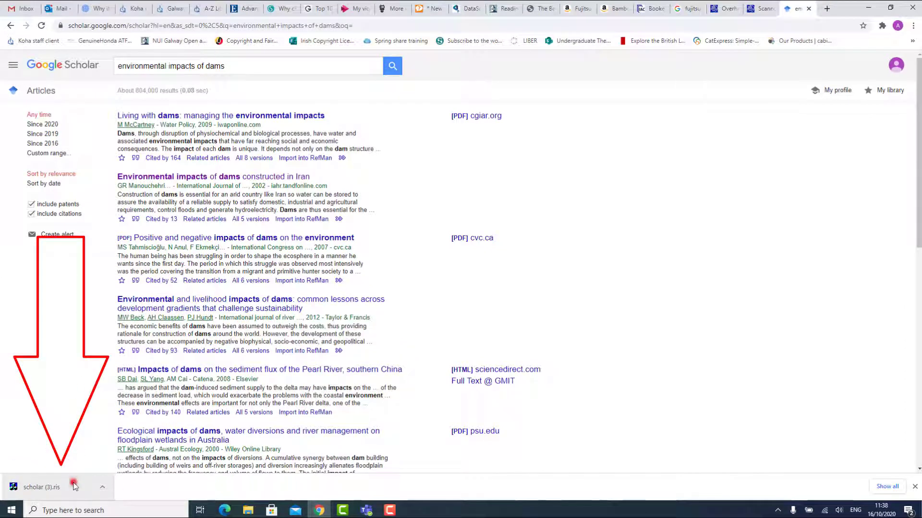
- Send the downloaded .ris citation to EndNote Online as aidan.ocallag, confirming 1 reference exported
{"action": "left_click", "coordinate": [41, 487]}
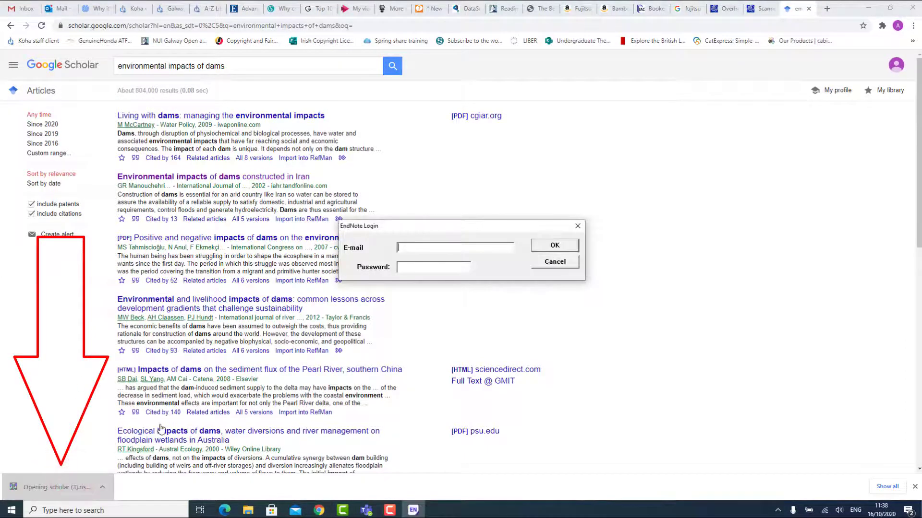
{"action": "type", "text": "aidan.ocallag"}
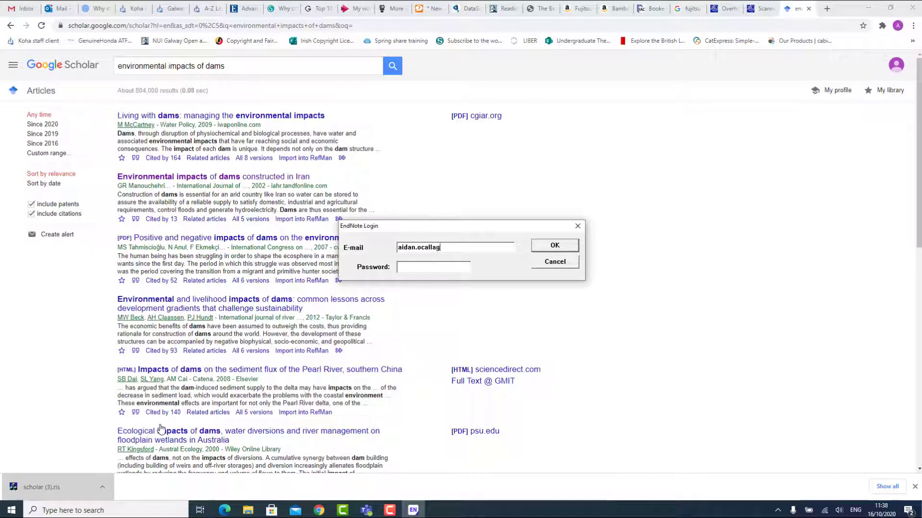
{"action": "left_click", "coordinate": [554, 261]}
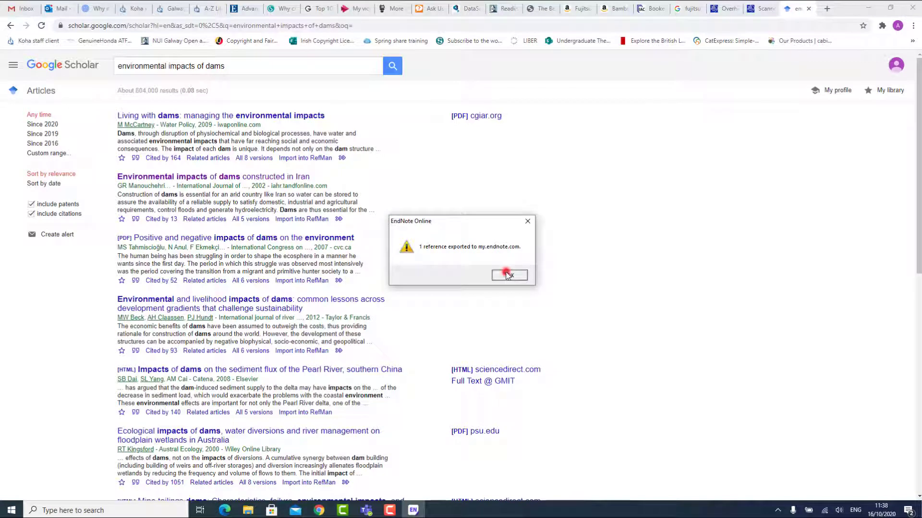
{"action": "left_click", "coordinate": [509, 275]}
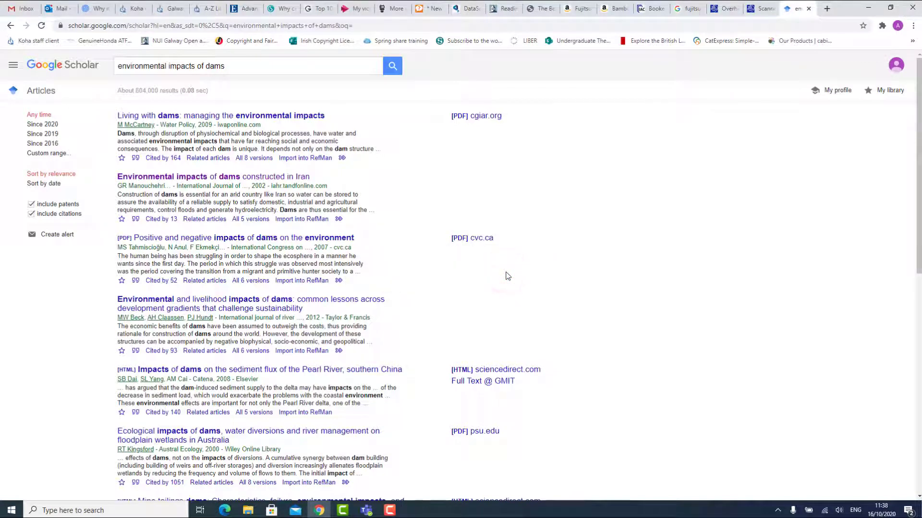